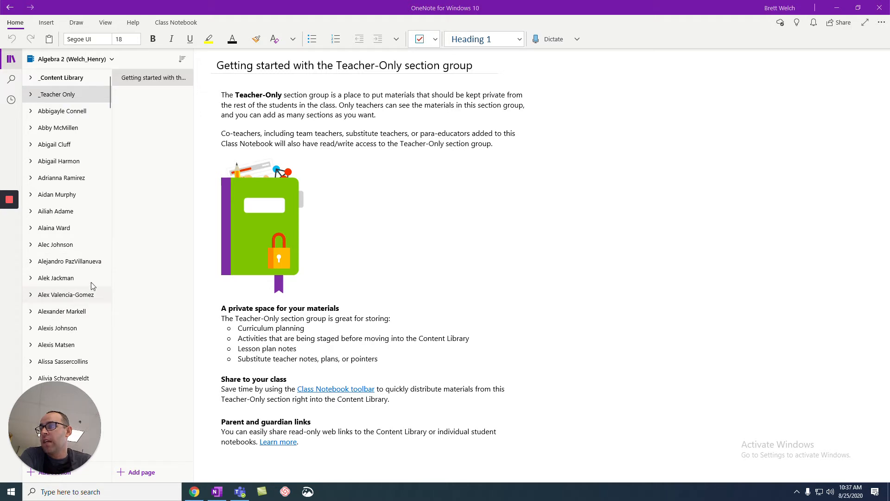
mouse_move(70, 189)
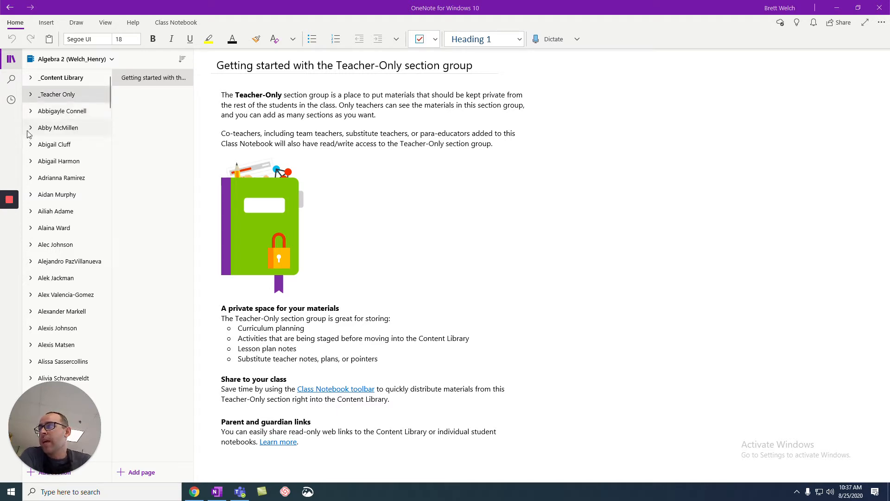
- Peek at a student's sections, then expand the Content Library and view its Syllabus page
left_click(30, 127)
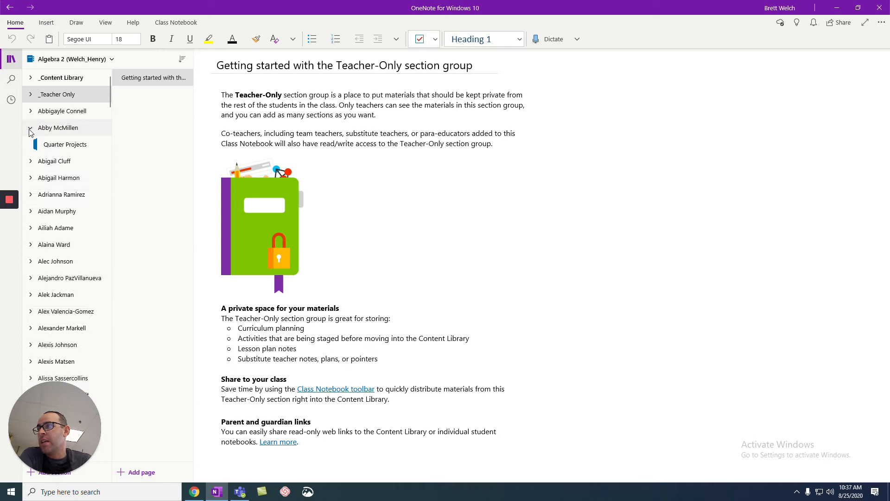
left_click(30, 127)
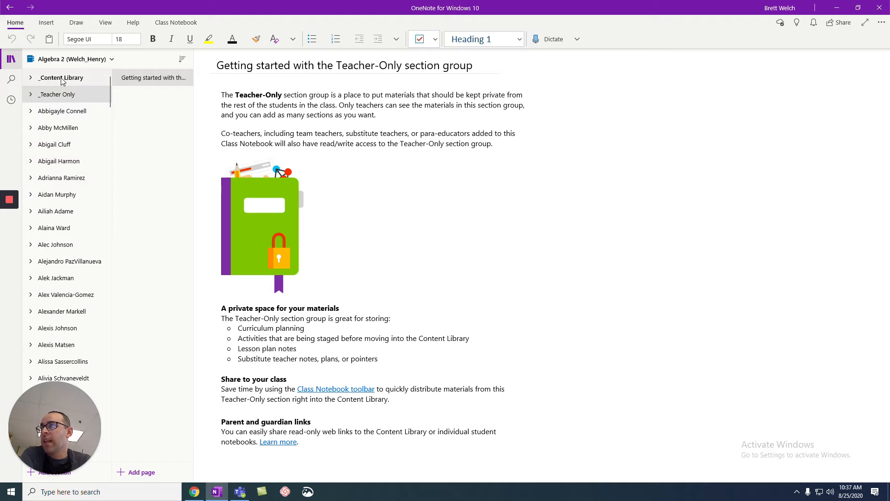
left_click(62, 77)
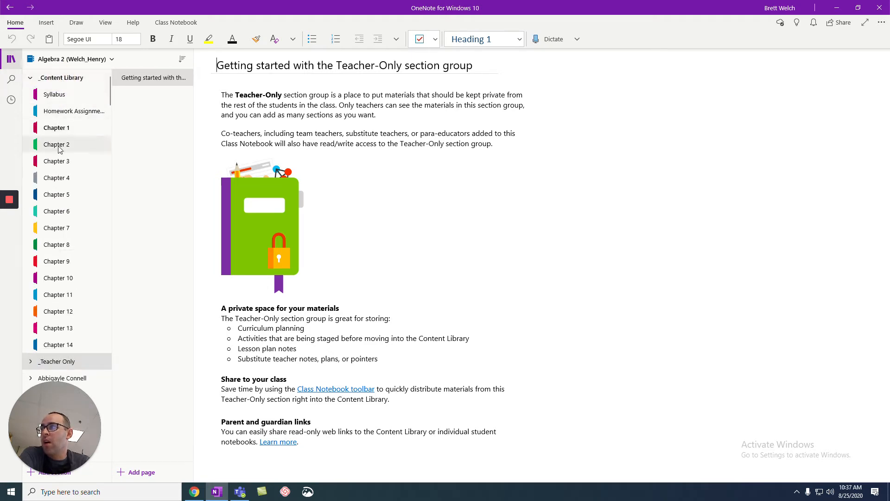
left_click(54, 94)
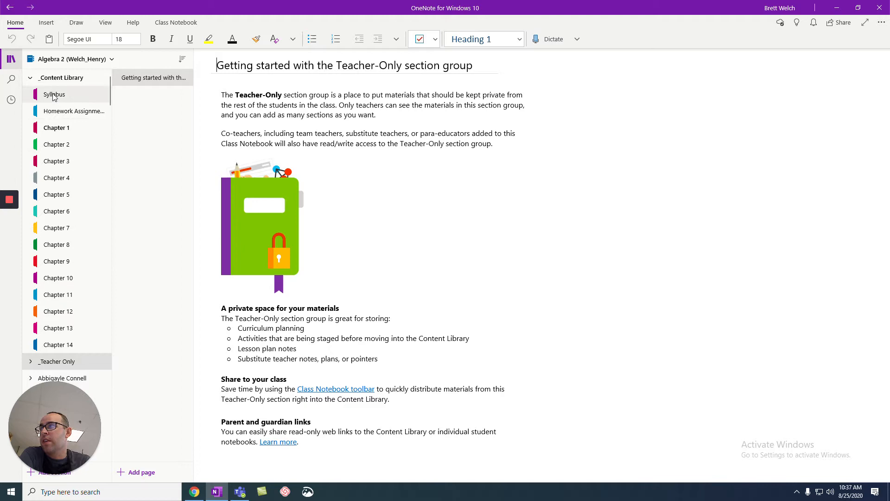
left_click(54, 95)
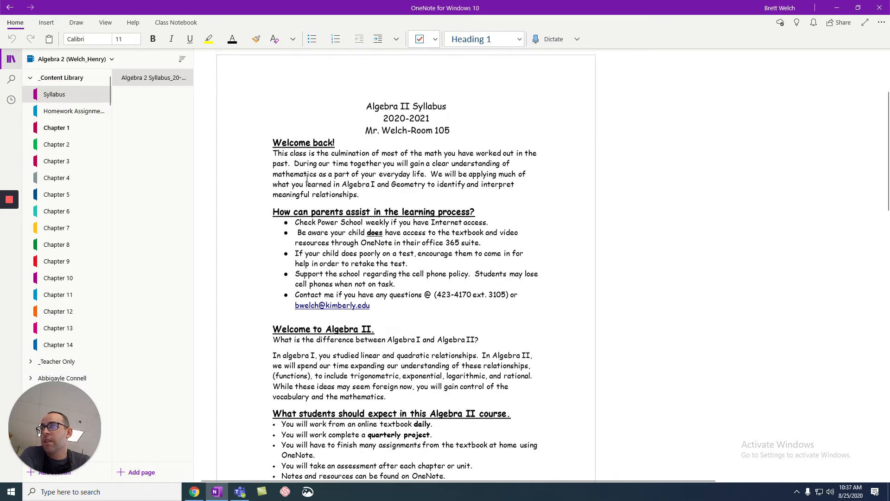
scroll("down", 3)
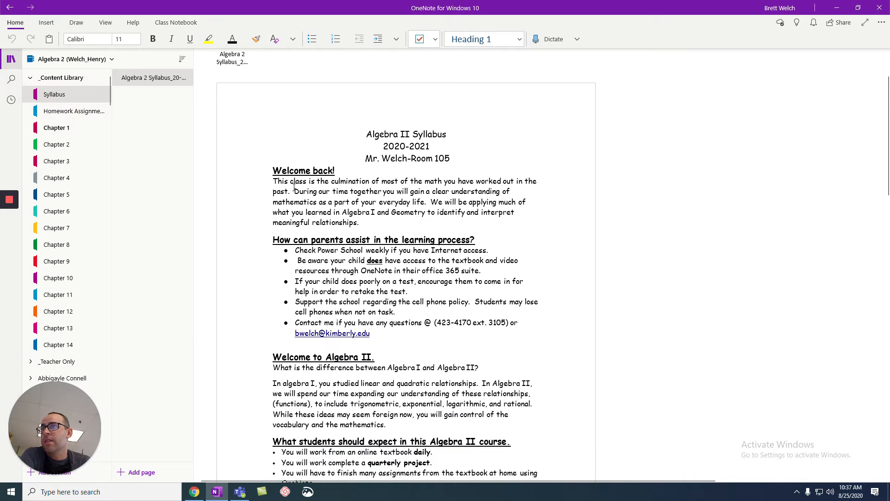
scroll("down", 3)
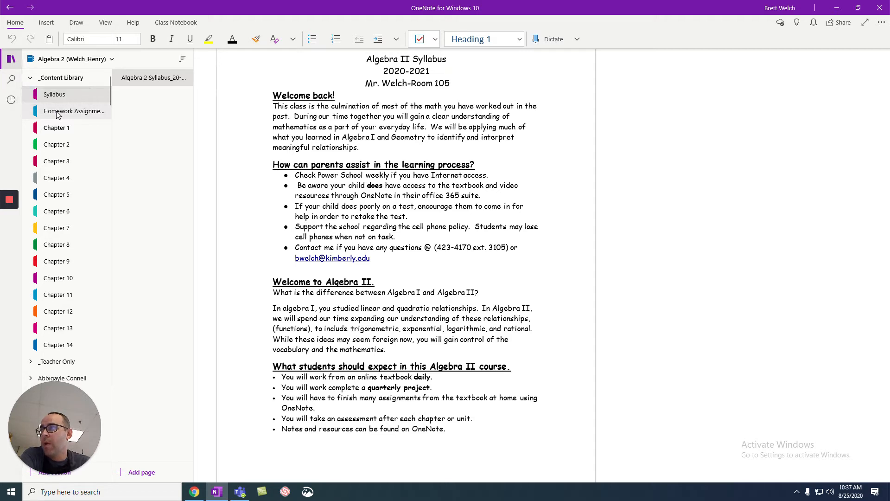
- View the Homework Assignments B Day Schedule, then return to the A Day Schedule
left_click(74, 111)
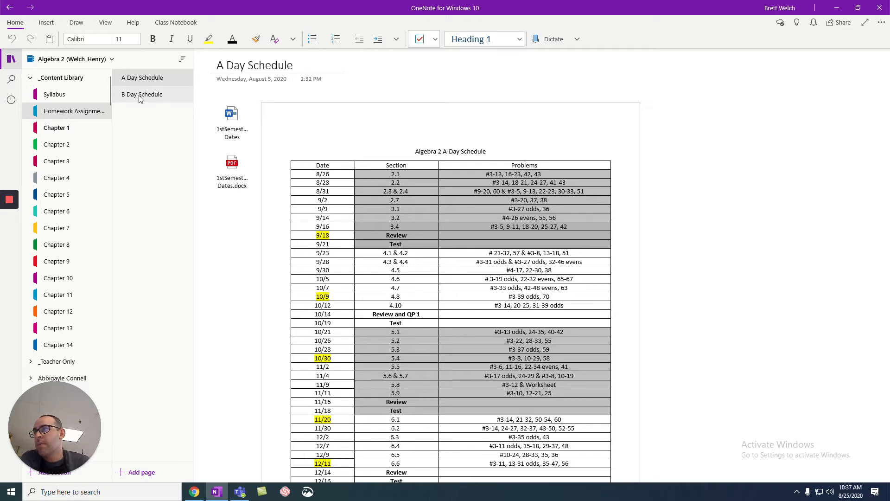
left_click(142, 95)
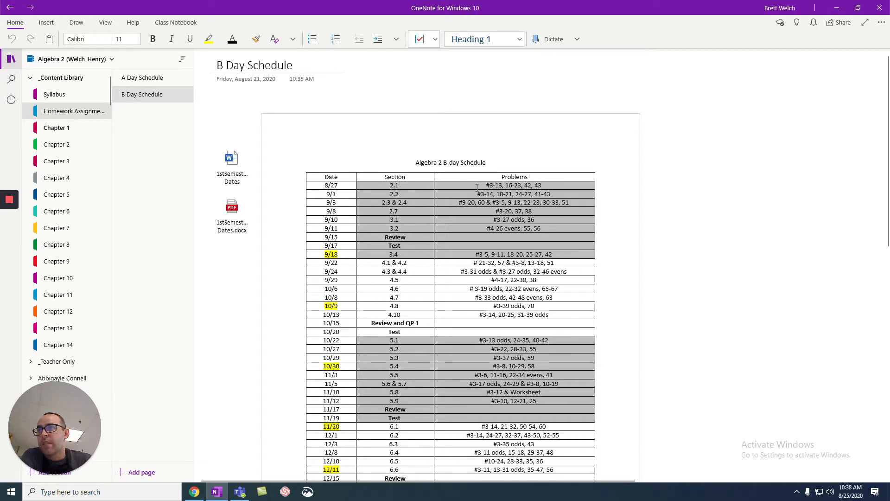
left_click(705, 128)
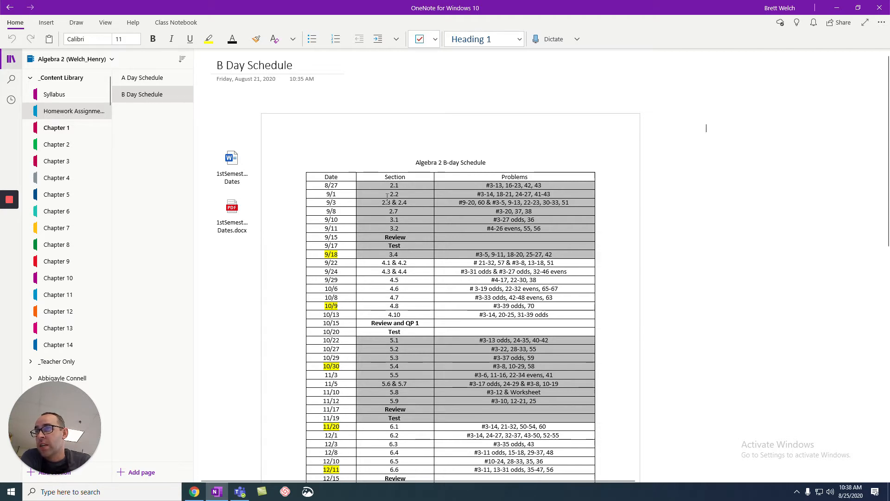
mouse_move(446, 193)
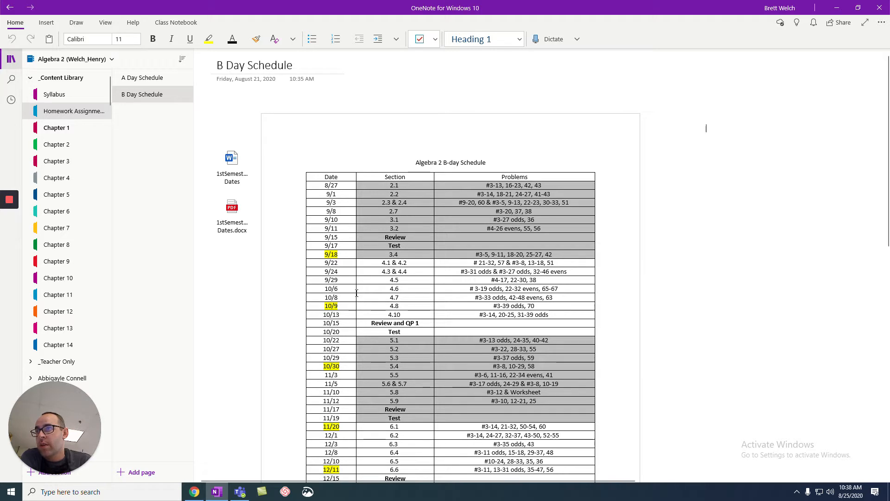
scroll("down", 3)
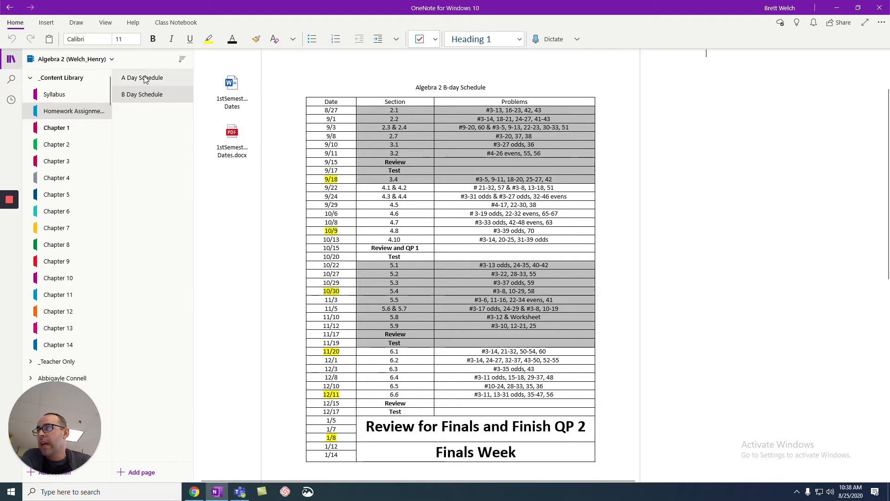
left_click(142, 77)
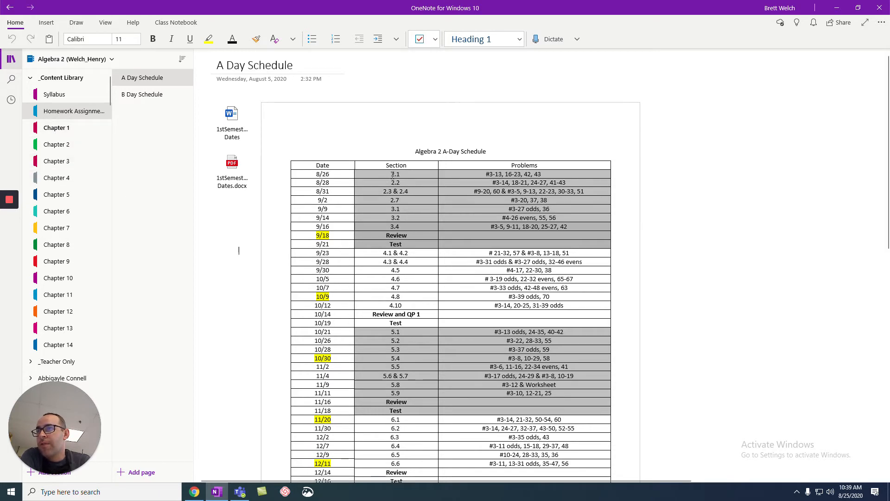
mouse_move(56, 127)
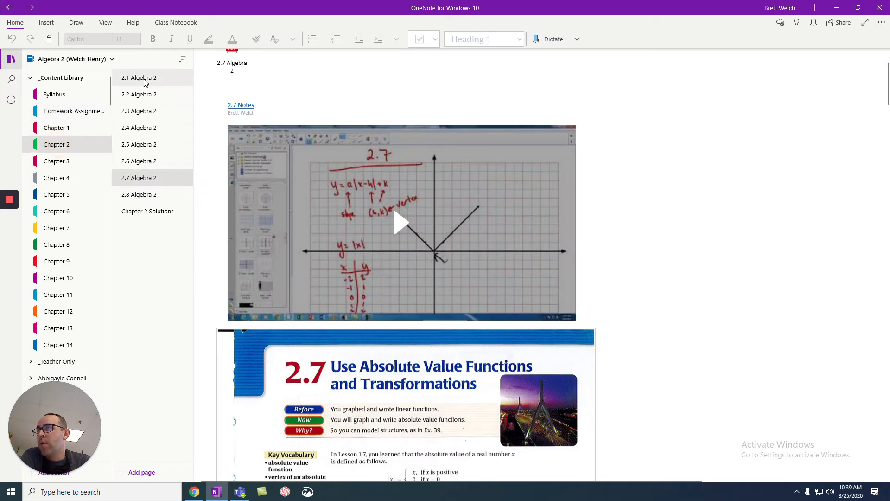
left_click(138, 77)
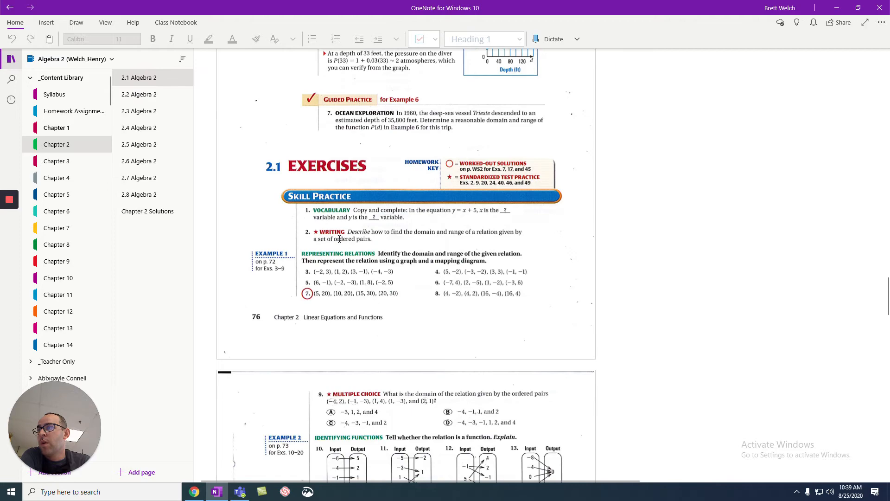
scroll("down", 3)
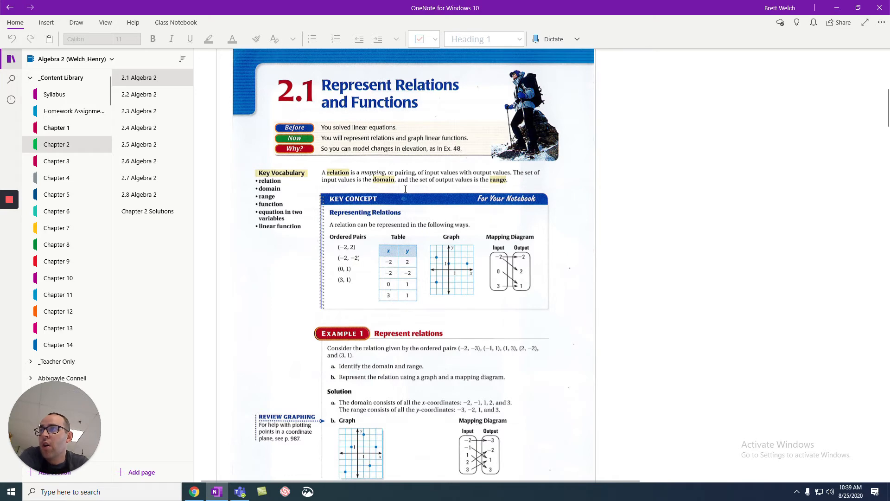
scroll("down", 3)
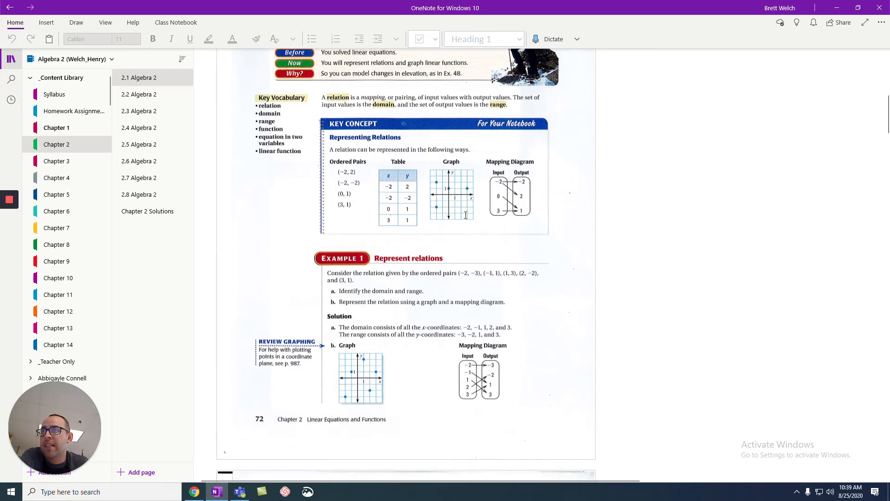
scroll("down", 3)
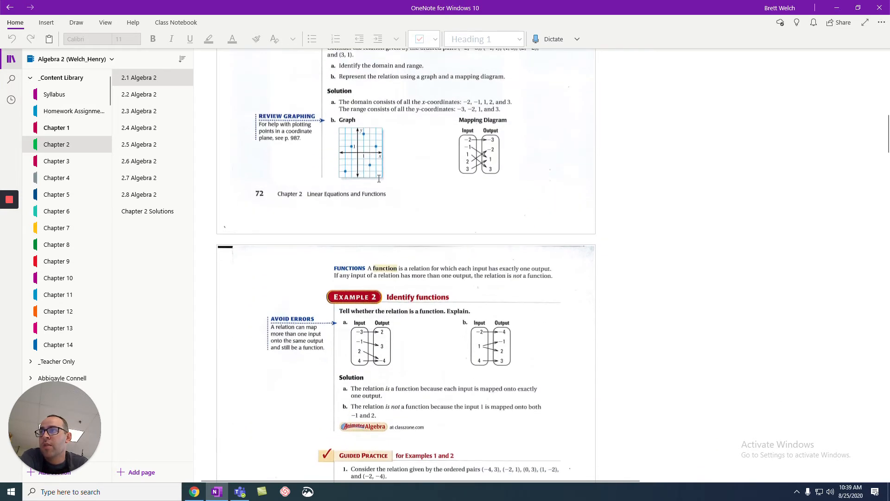
scroll("down", 3)
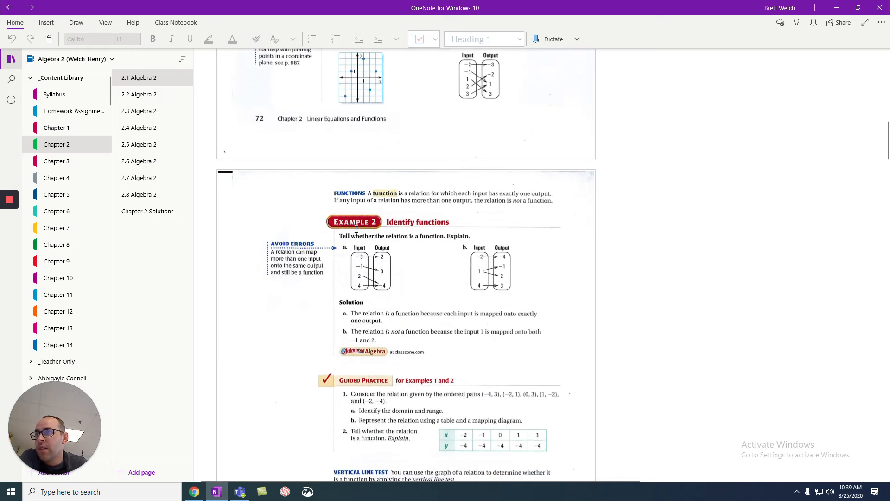
scroll("down", 3)
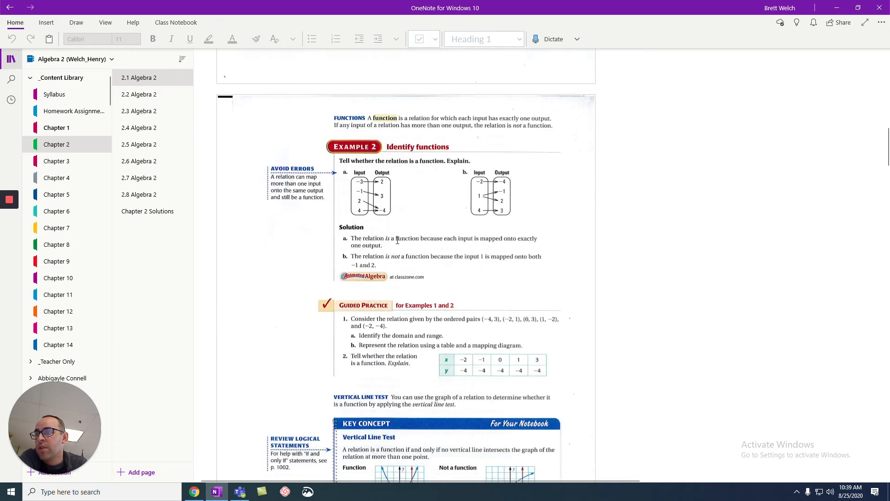
scroll("down", 3)
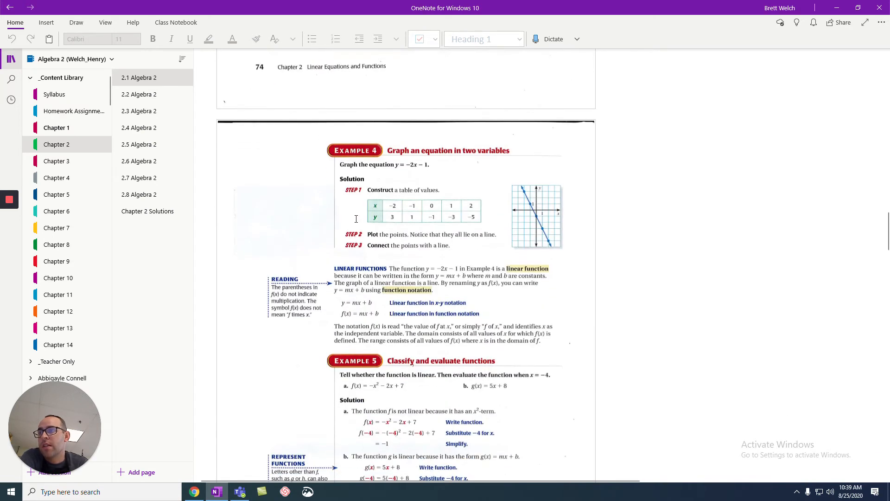
scroll("down", 3)
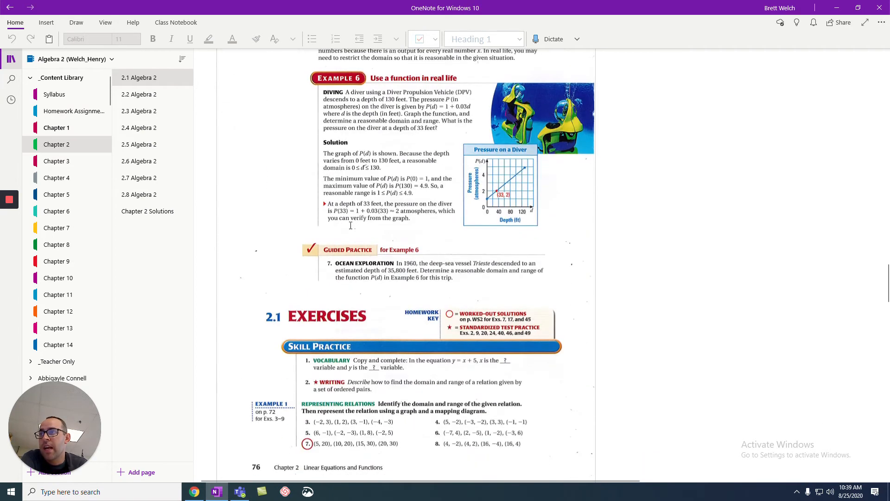
scroll("down", 3)
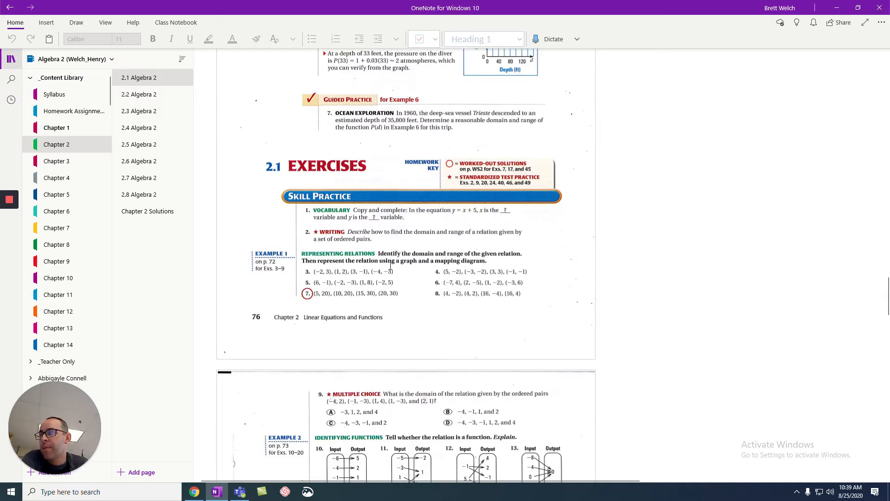
scroll("down", 3)
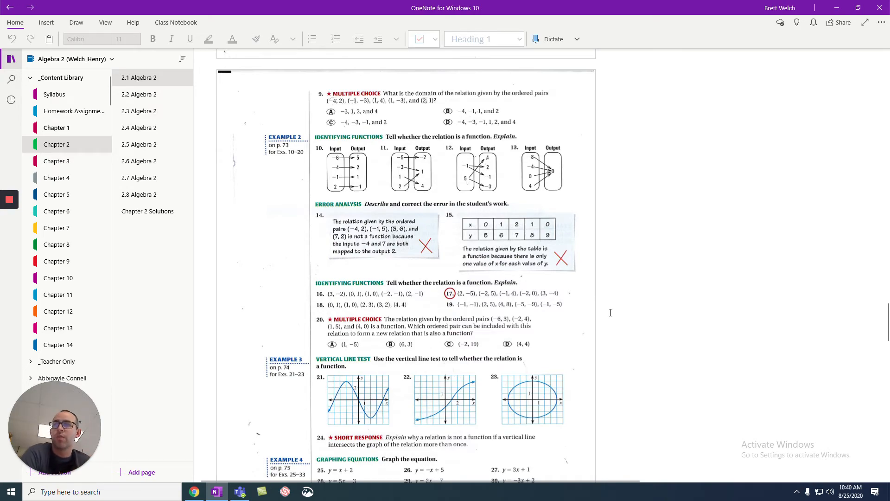
scroll("down", 3)
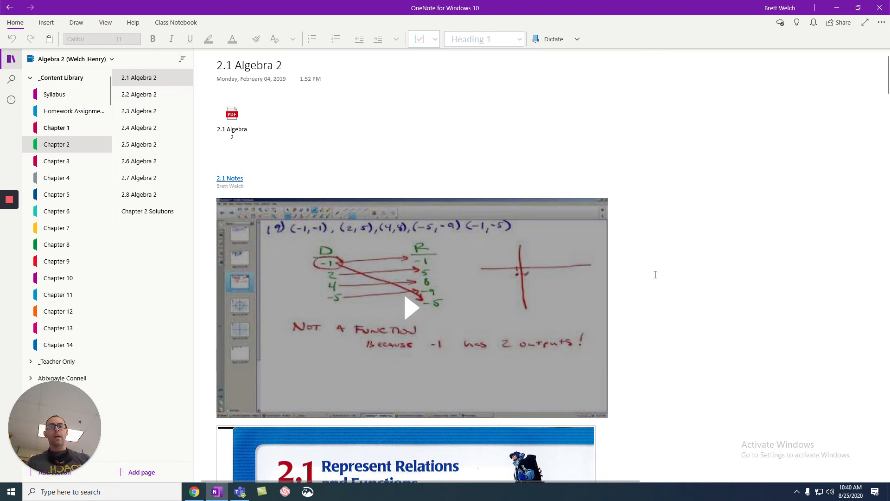
mouse_move(629, 253)
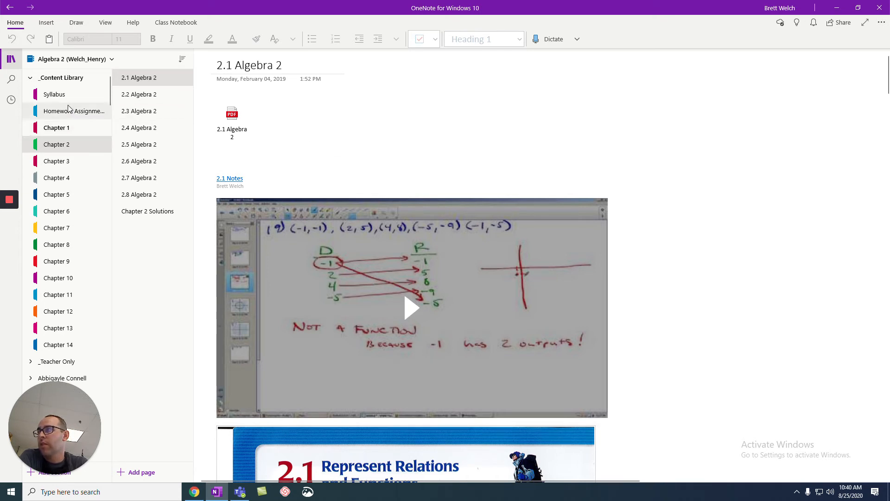
- Revisit Homework Assignments and Chapter 2, scrolling the schedule down to the finals-week rows
left_click(74, 111)
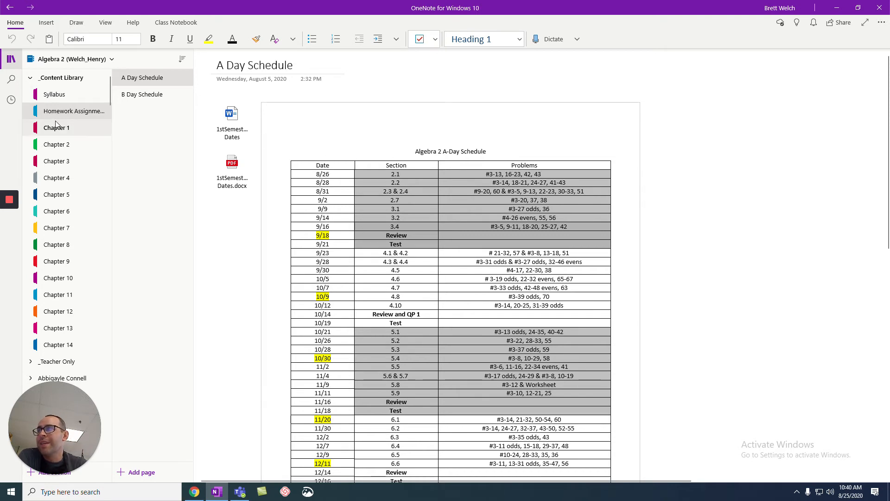
left_click(56, 145)
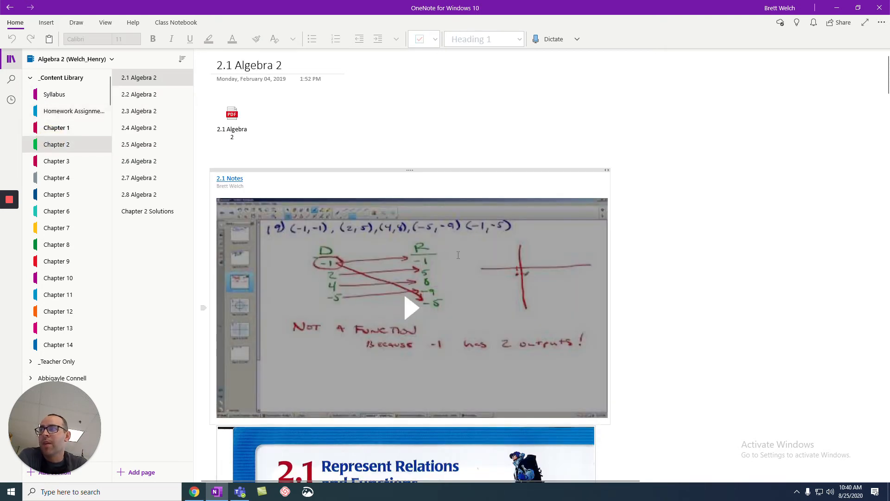
scroll("down", 3)
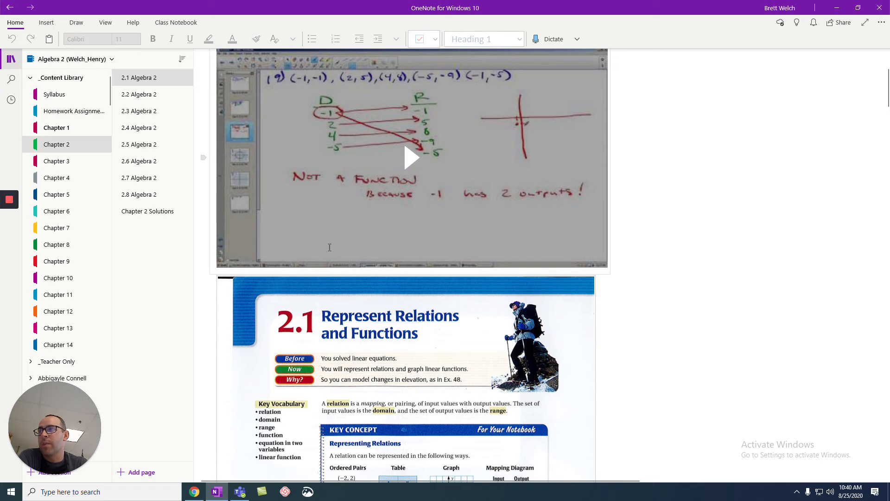
mouse_move(56, 127)
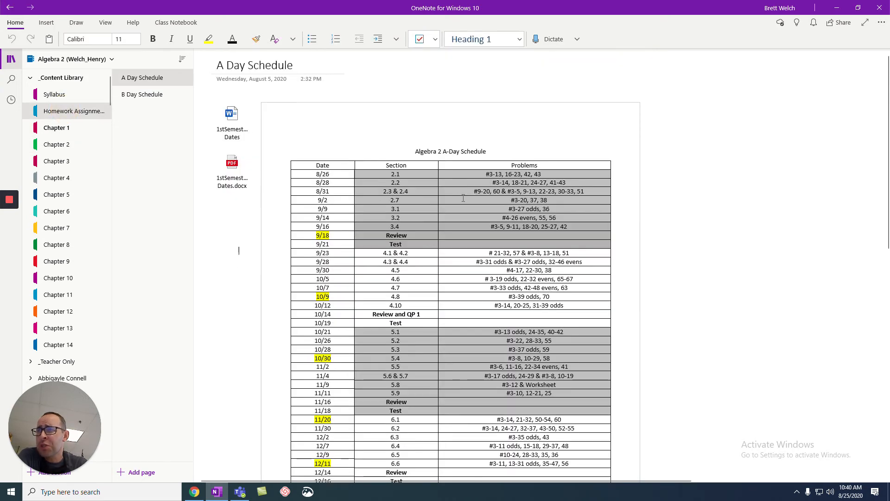
scroll("down", 3)
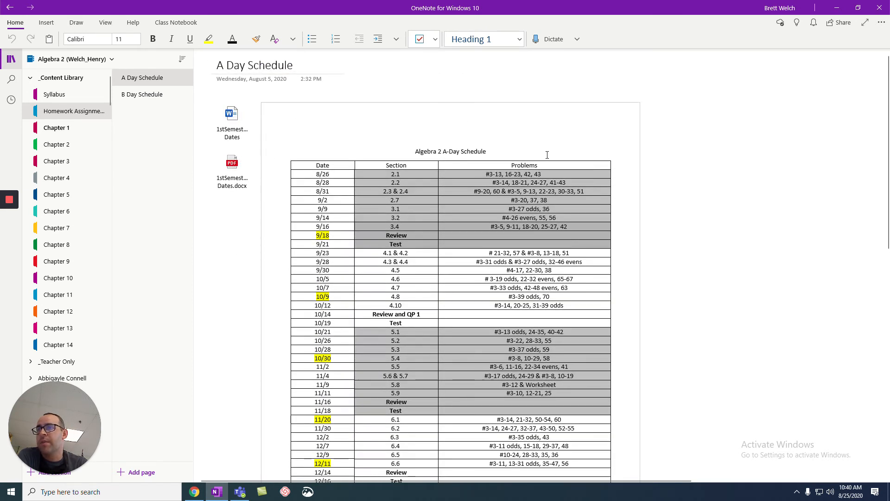
scroll("down", 3)
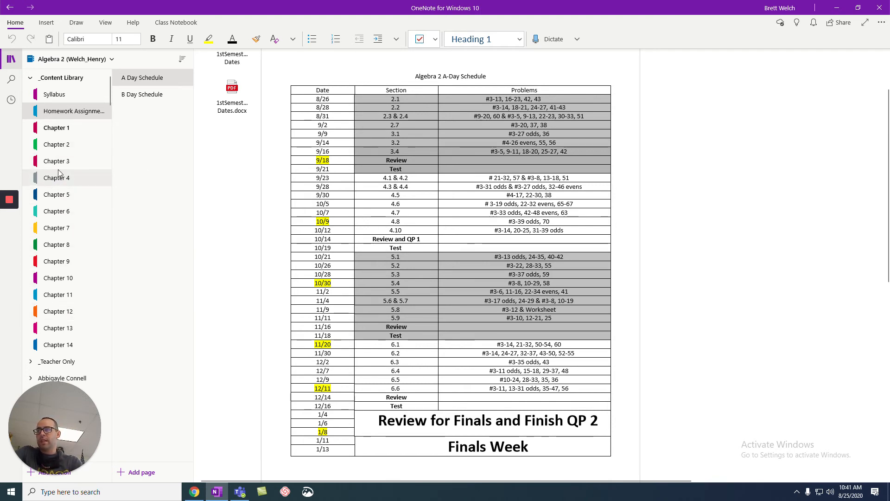
- View the Ch 4 Test Review in Chapter 4, then return to the 2.1 Algebra 2 exercises
left_click(56, 177)
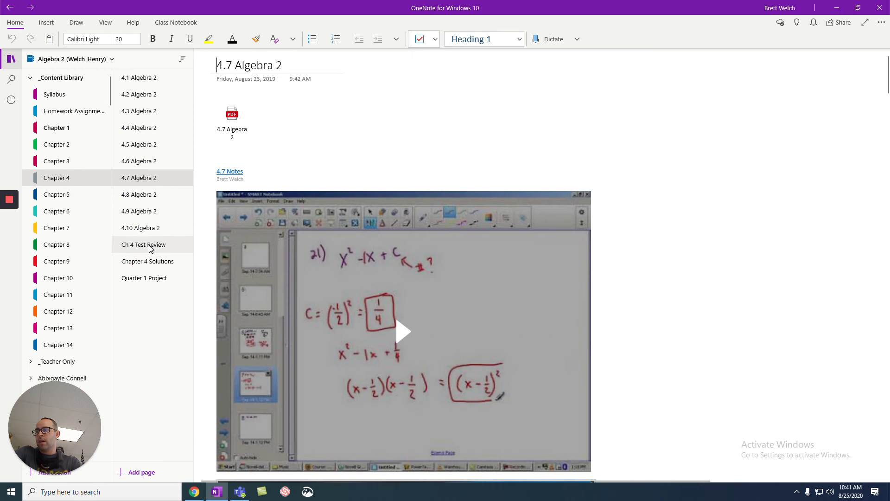
left_click(143, 244)
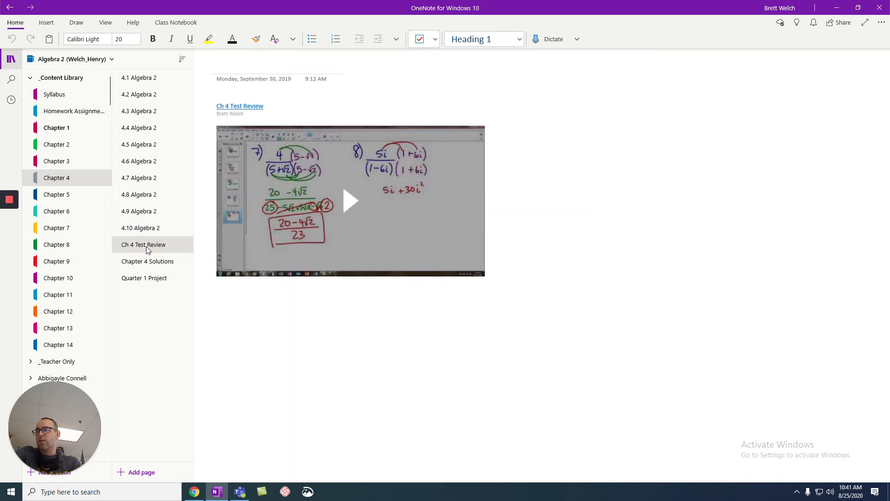
mouse_move(56, 127)
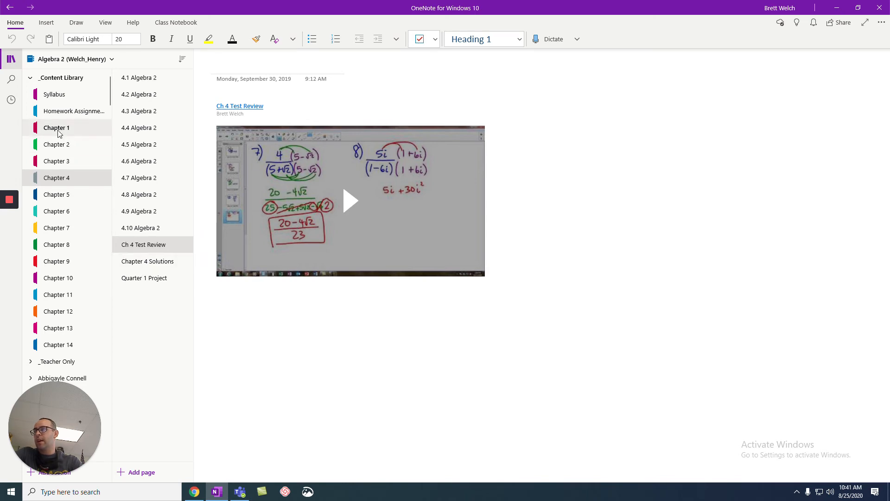
left_click(57, 145)
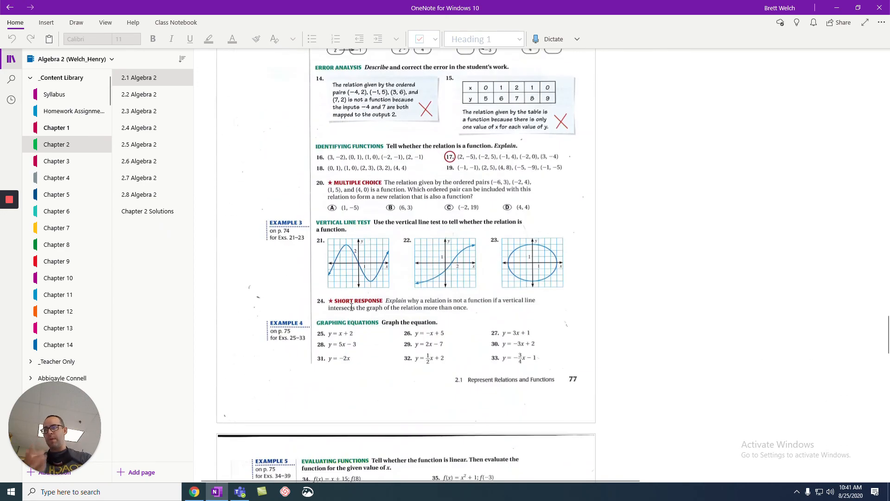
scroll("down", 3)
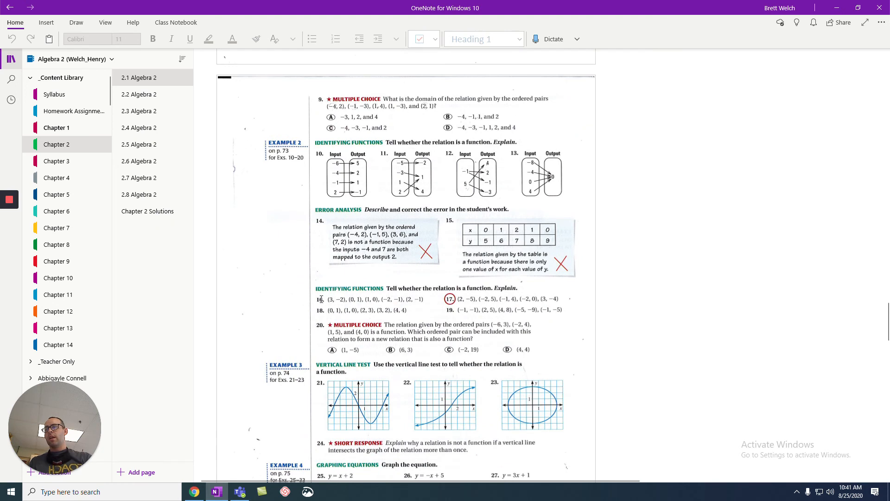
mouse_move(461, 300)
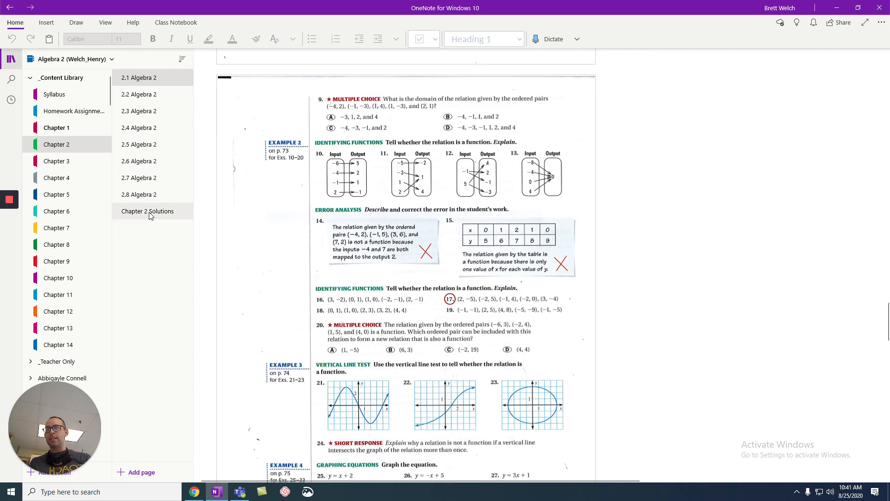
- View the Chapter 2 Solutions page and scroll through its selected textbook answers
left_click(148, 211)
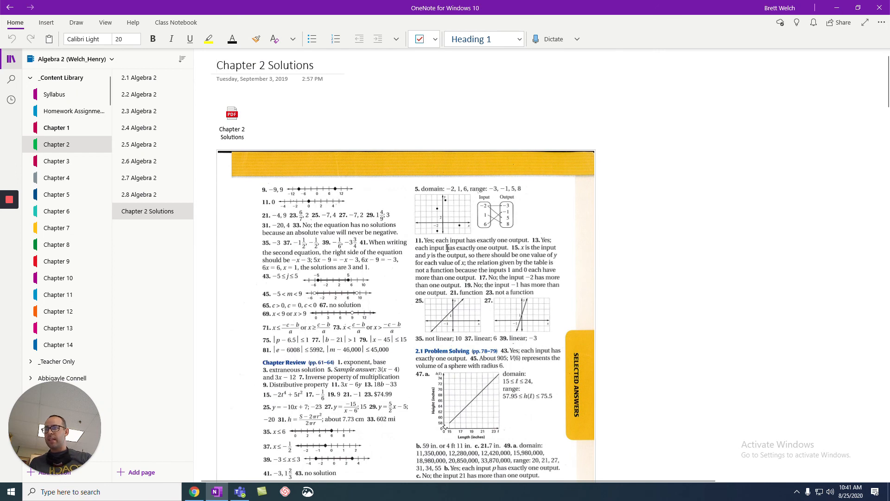
scroll("down", 3)
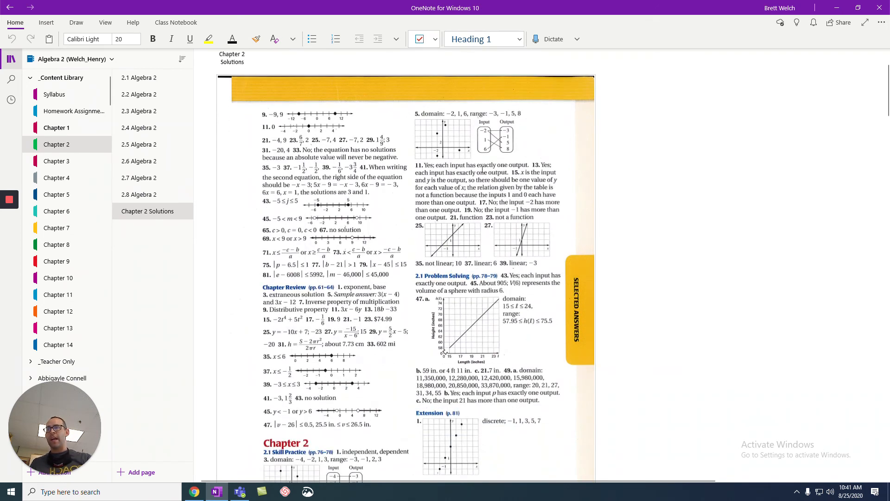